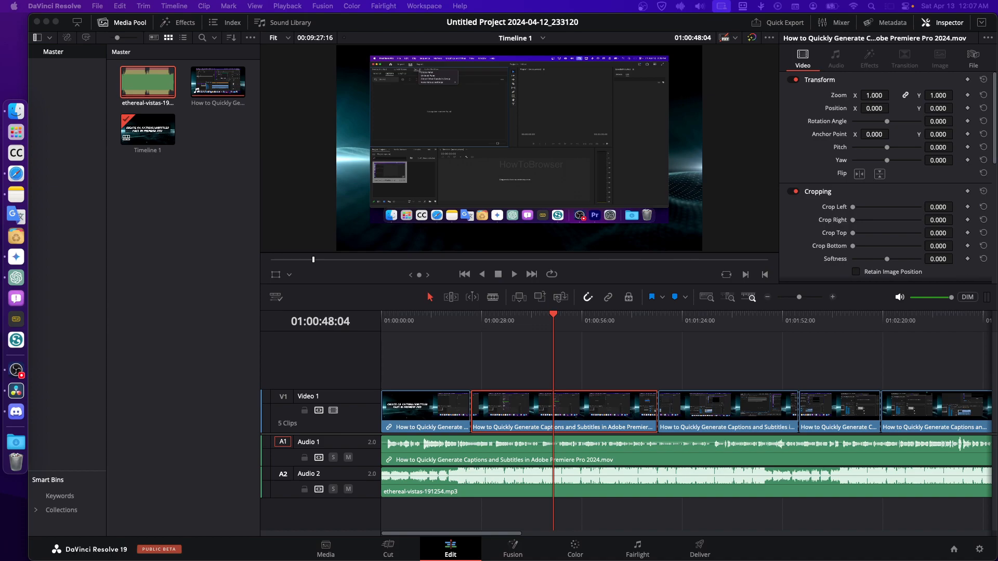
pyautogui.moveTo(315, 478)
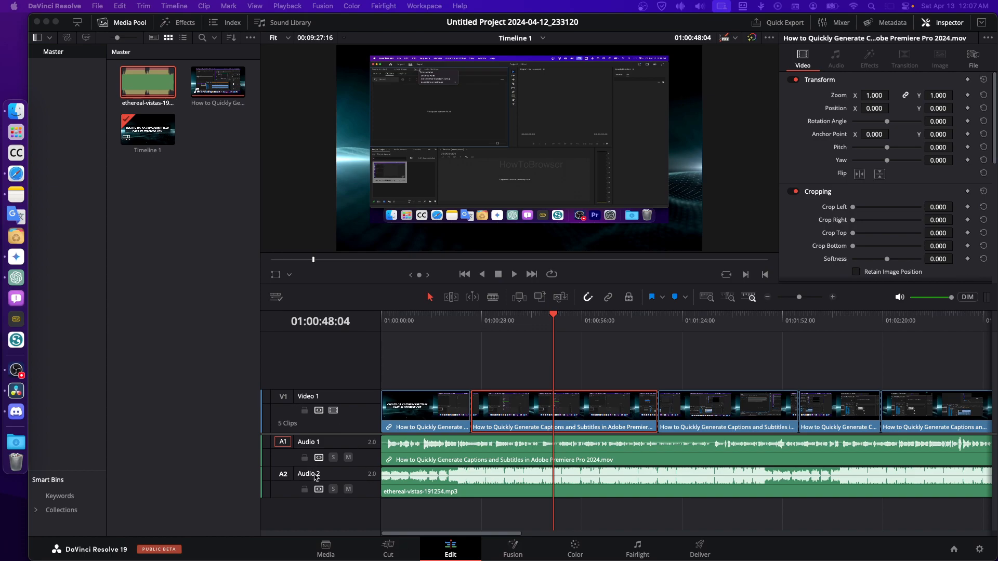
pyautogui.moveTo(328, 474)
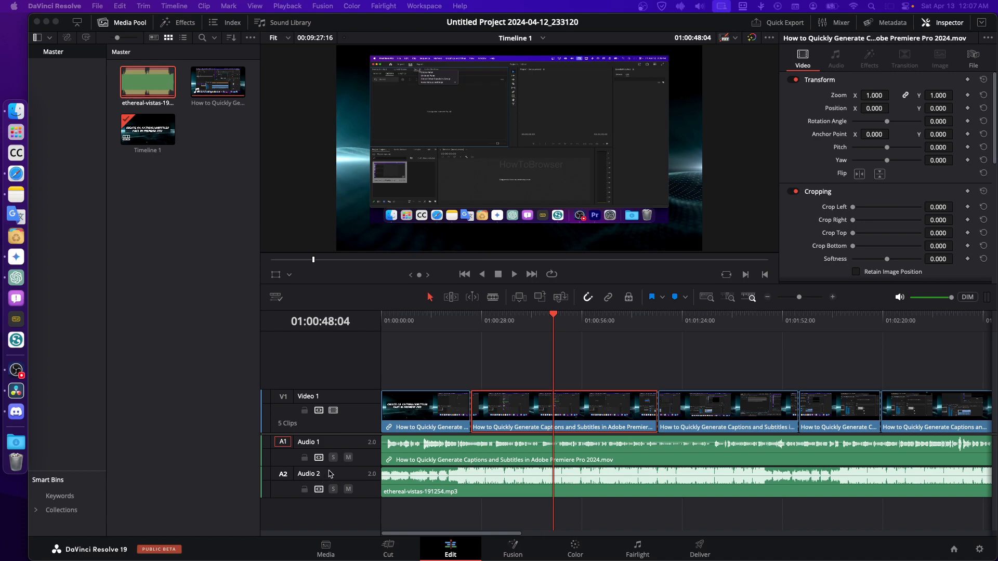
pyautogui.moveTo(331, 98)
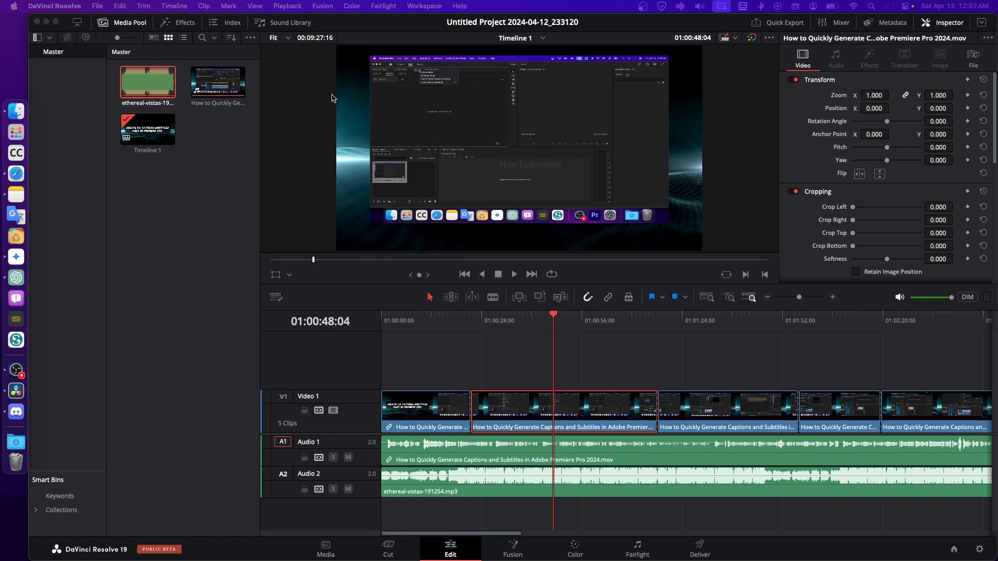
pyautogui.moveTo(193, 506)
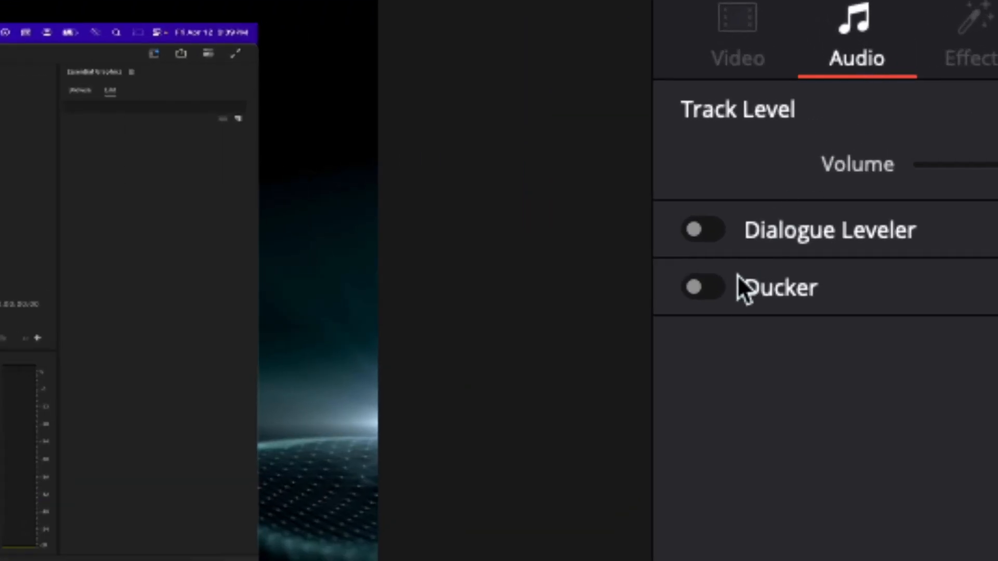
# Enable Ducker on Audio 2 keyed to Audio 1 and drag the duck level to 18.
pyautogui.click(703, 287)
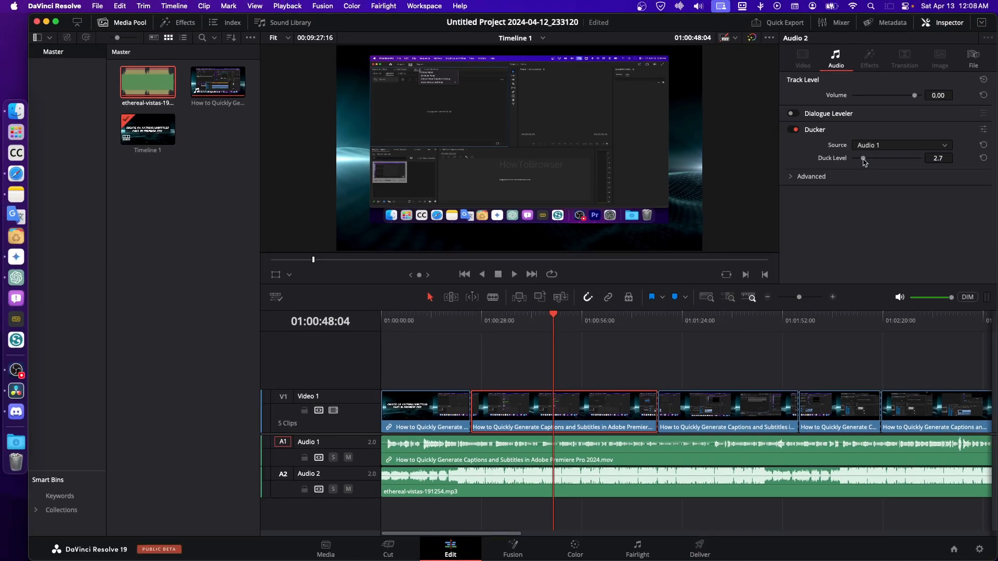
pyautogui.moveTo(864, 158); pyautogui.dragTo(920, 158)
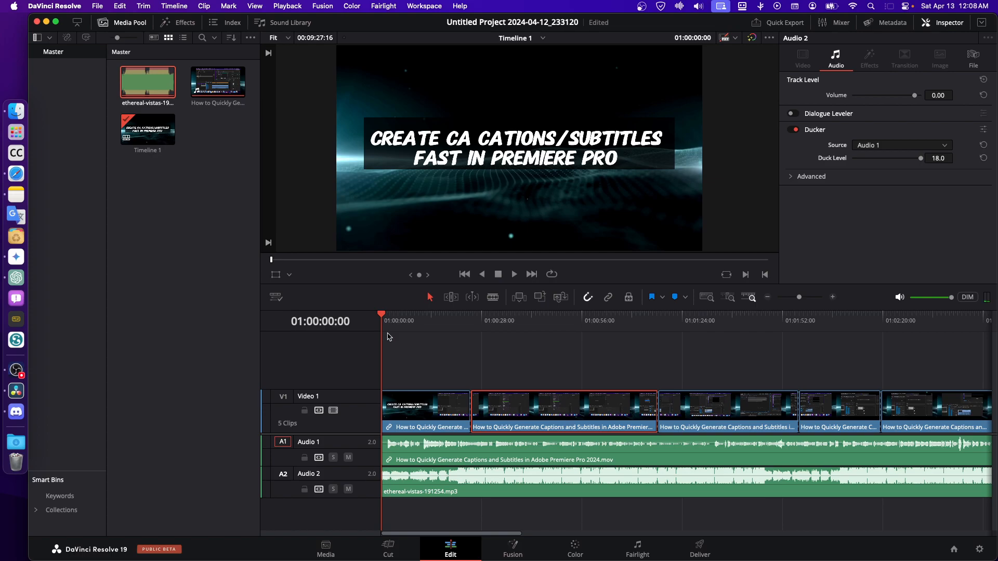
pyautogui.moveTo(389, 344)
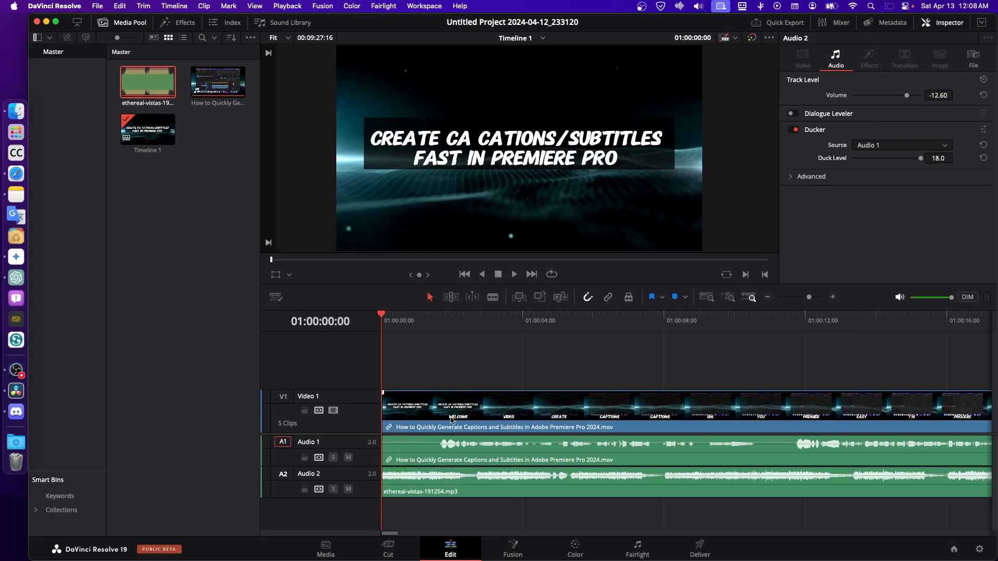
pyautogui.click(514, 274)
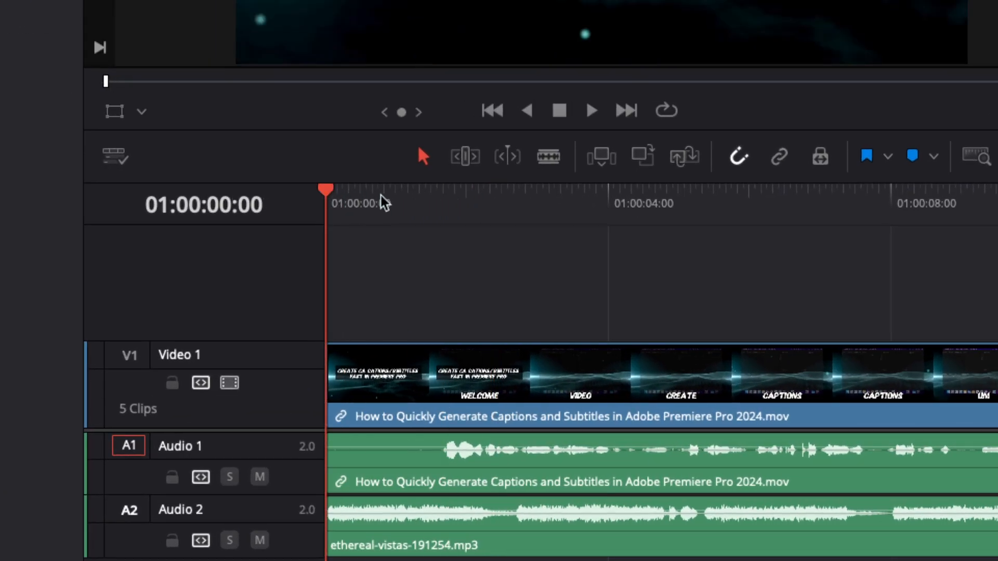
pyautogui.click(590, 111)
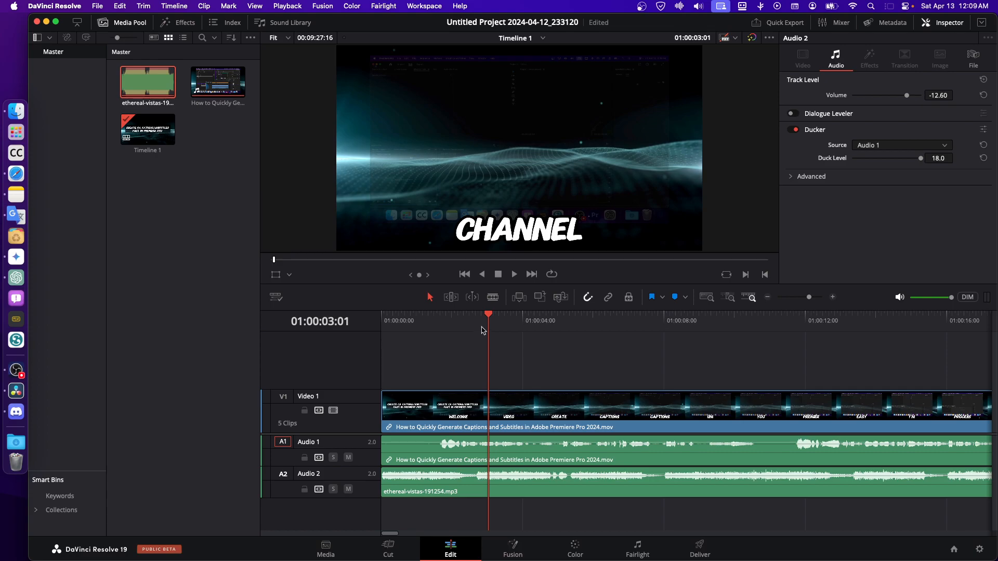
pyautogui.click(490, 317)
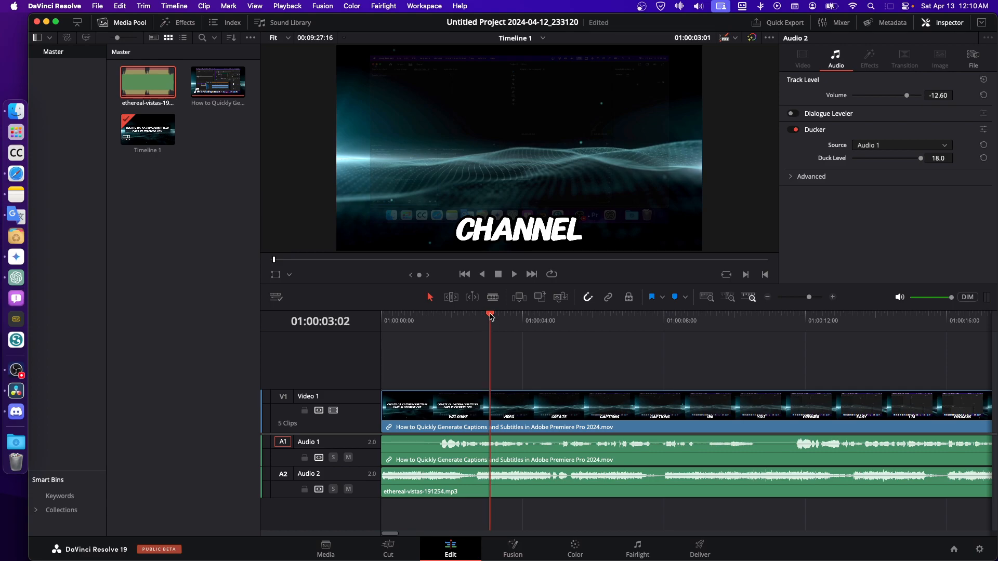
pyautogui.click(730, 320)
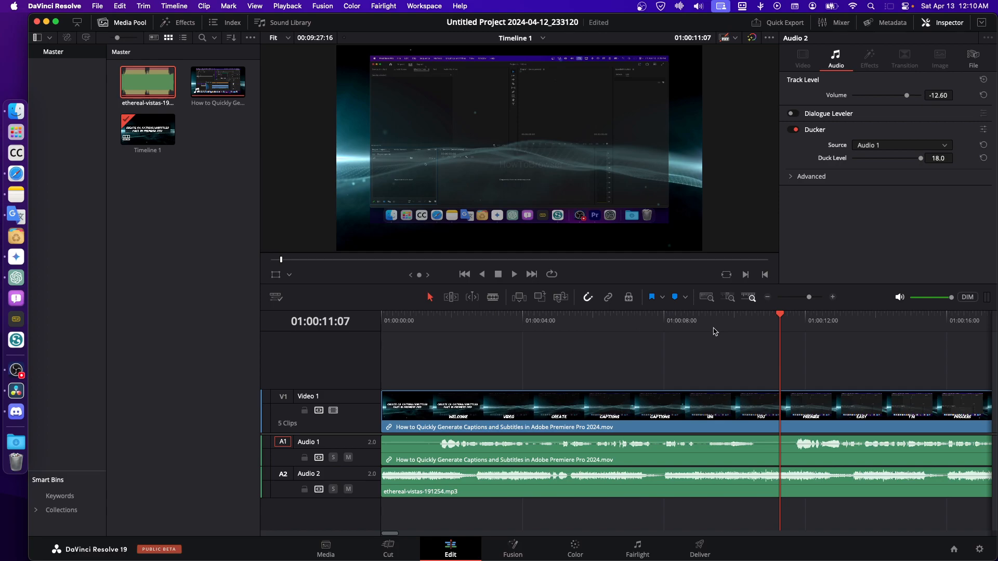
pyautogui.moveTo(803, 214)
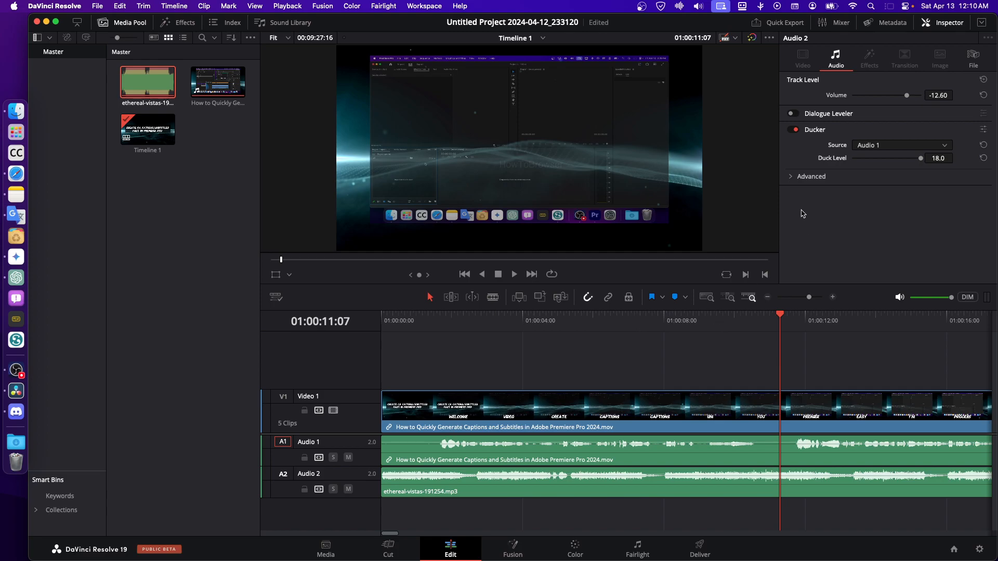
# Expand the Ducker's Advanced section to show lookahead 15, rise 10, hold 150, recovery 750.
pyautogui.click(811, 177)
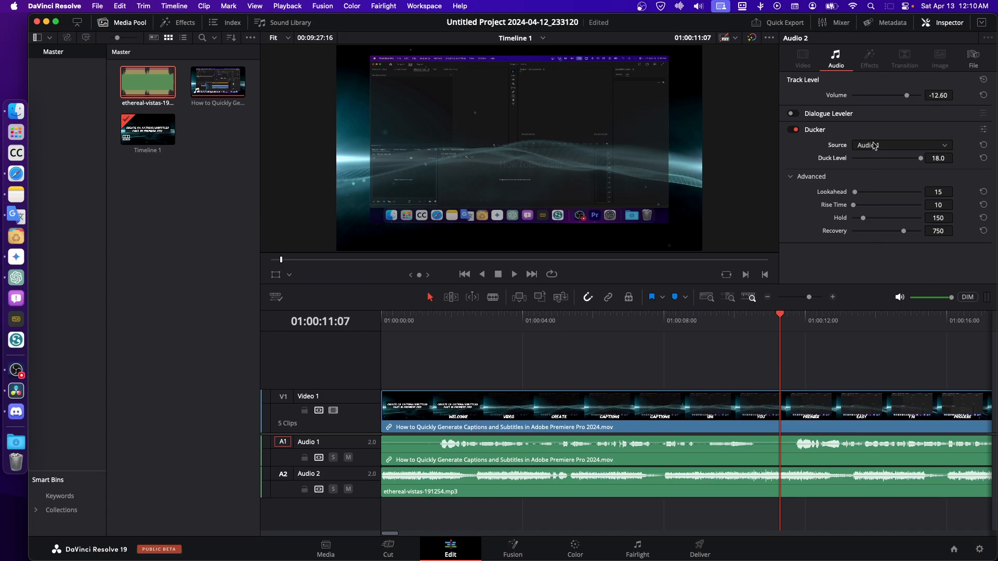
pyautogui.click(899, 145)
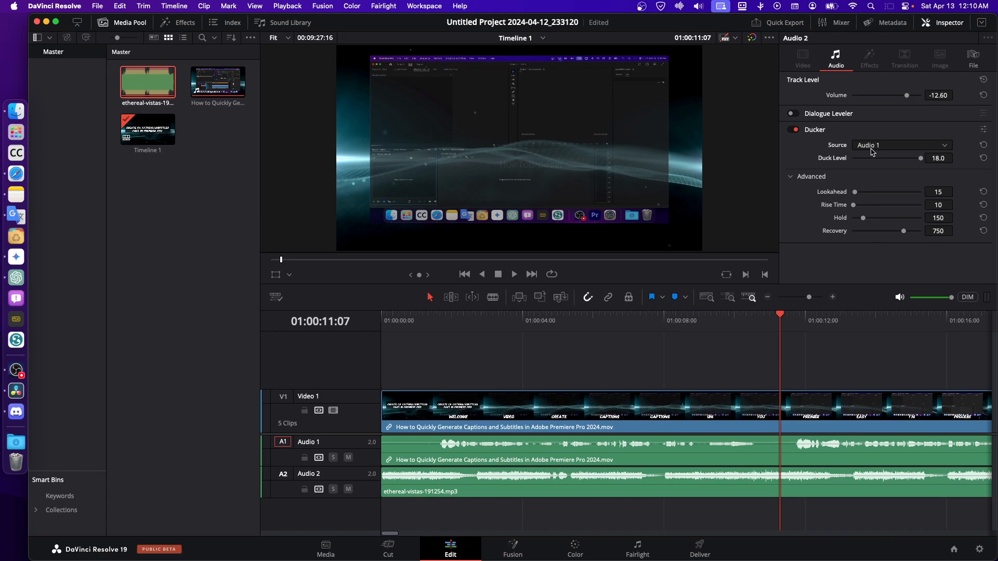
pyautogui.moveTo(871, 165)
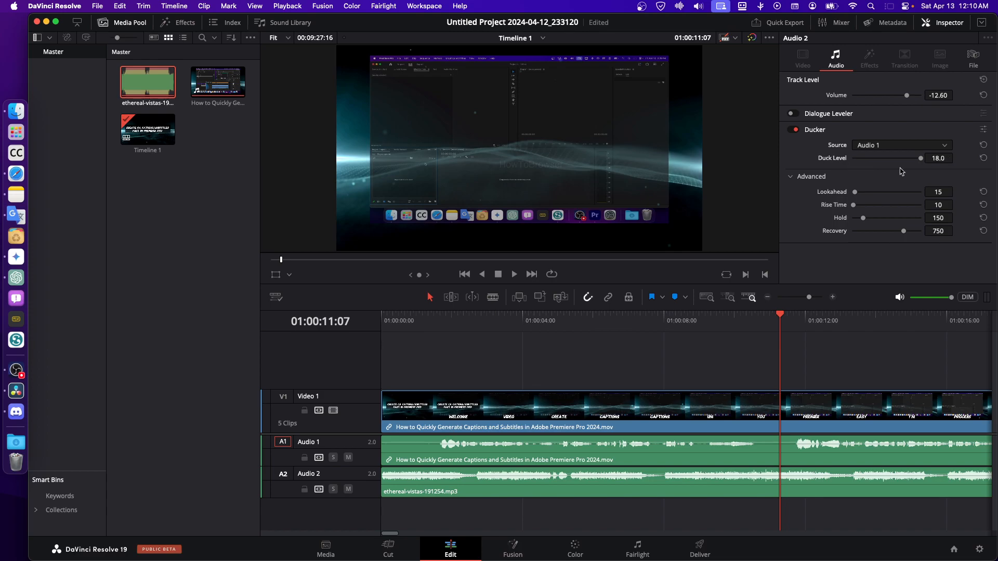
pyautogui.moveTo(902, 172)
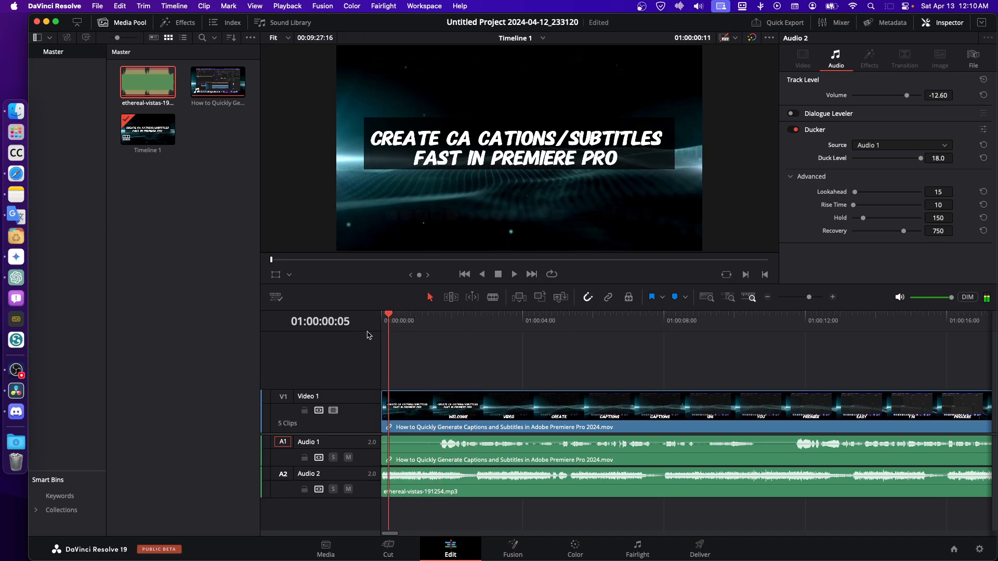
pyautogui.click(513, 273)
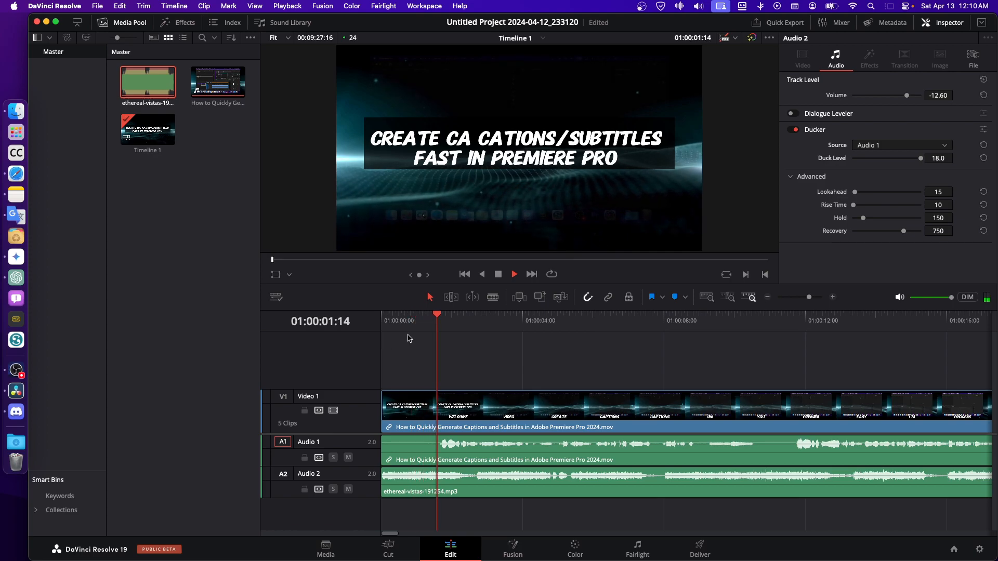